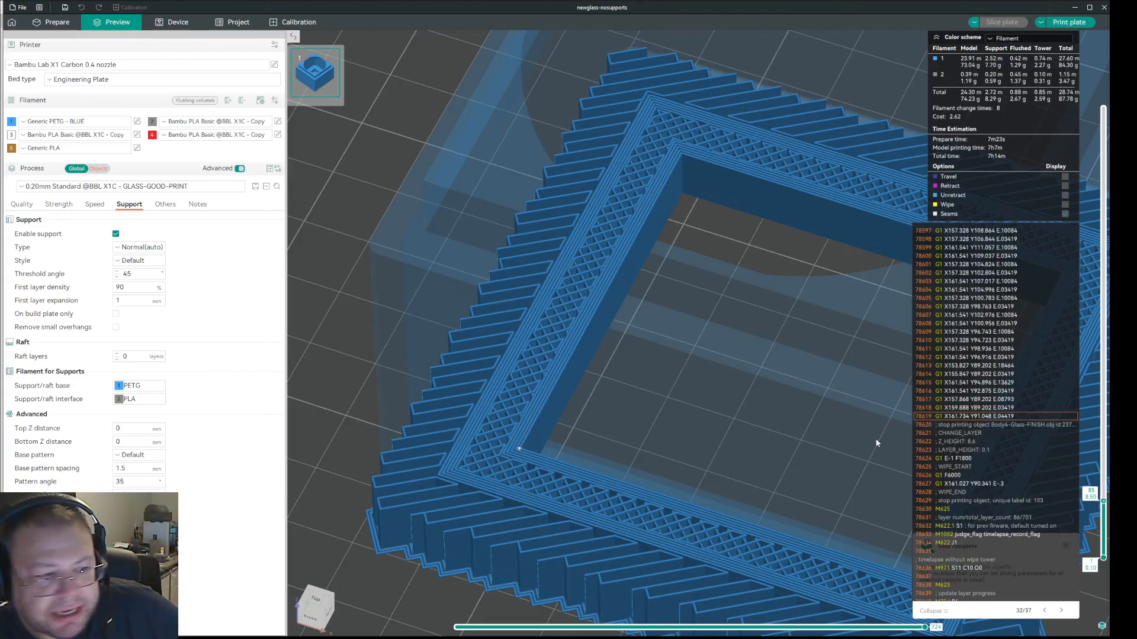
mouse_move(500, 528)
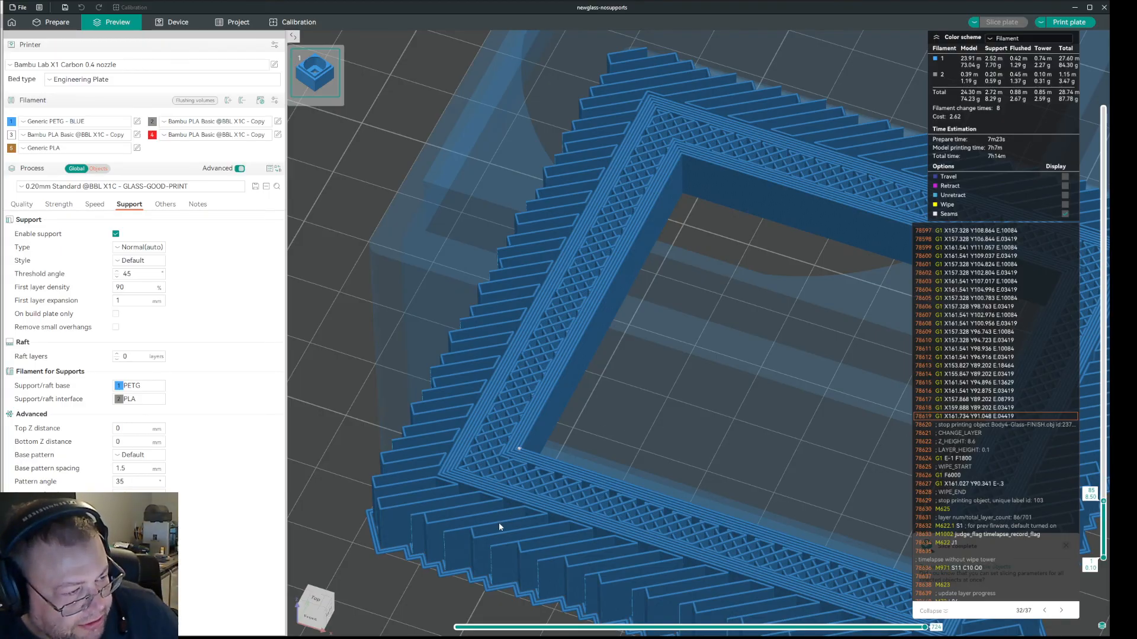
mouse_move(464, 471)
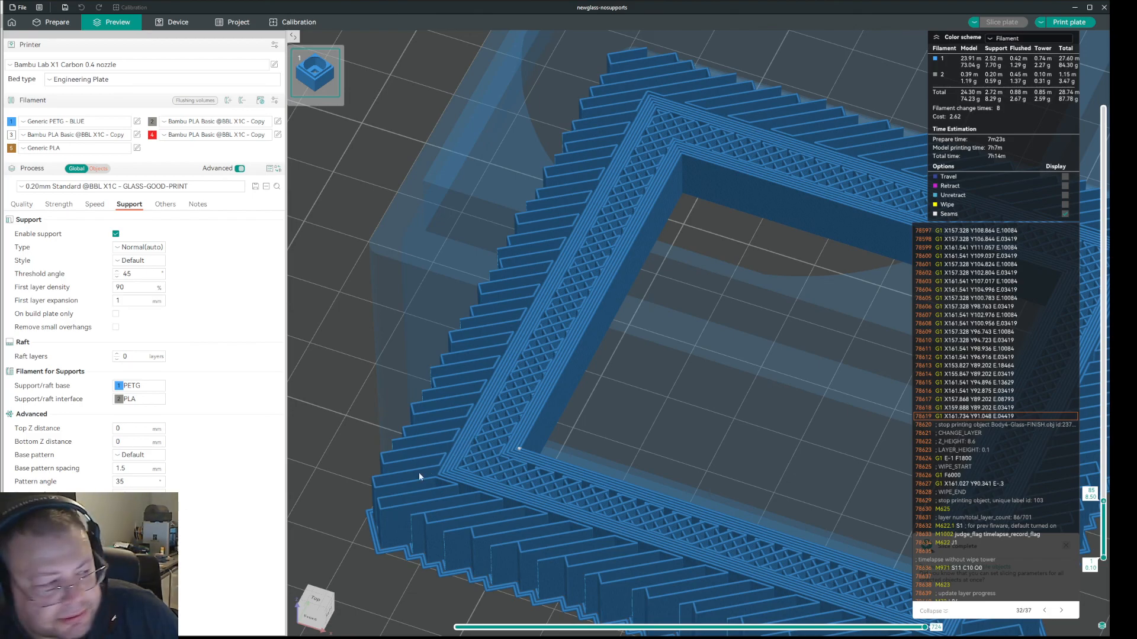
mouse_move(421, 524)
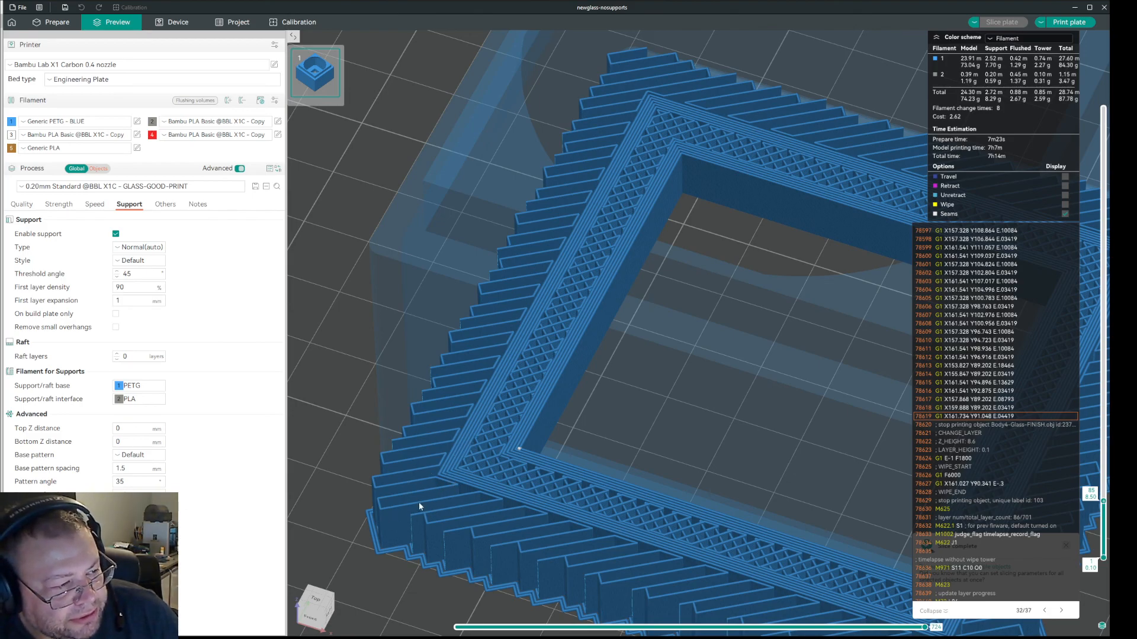